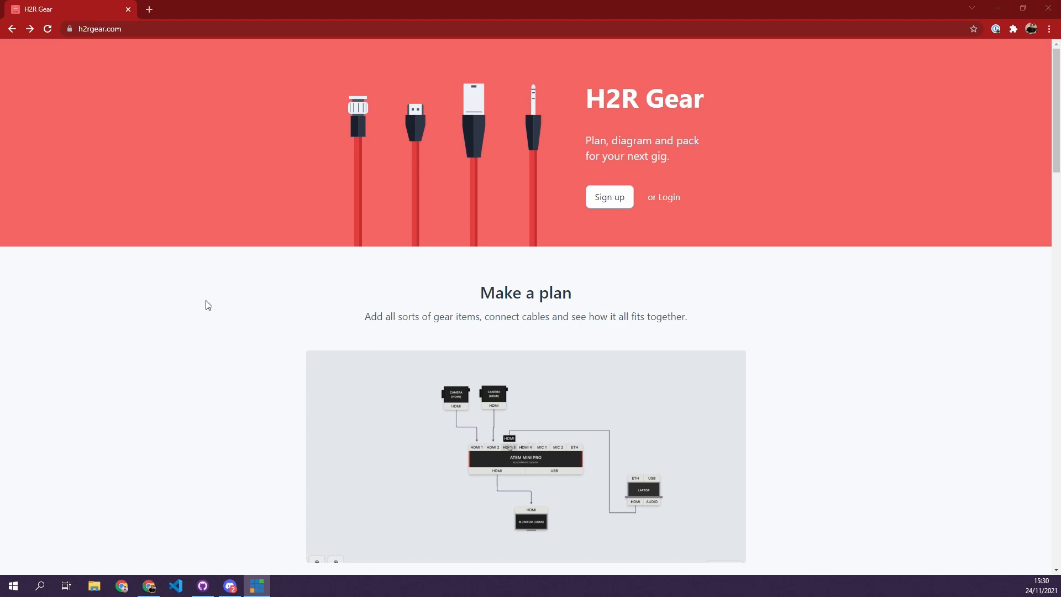
pyautogui.moveTo(905, 213)
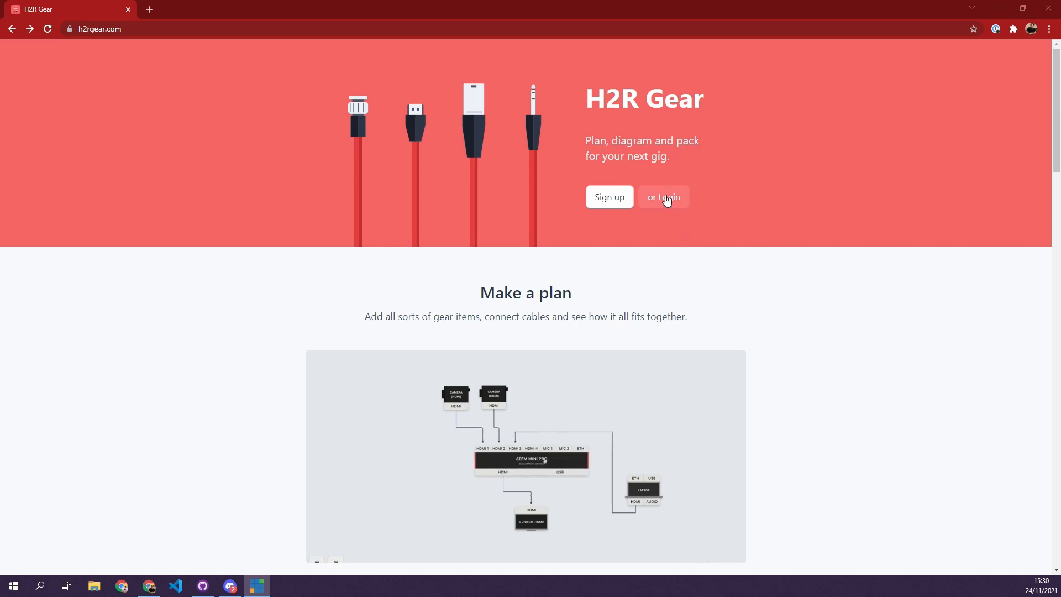
# Step: Log in to H2R Gear to reach saved plans such as New cable types
pyautogui.click(663, 197)
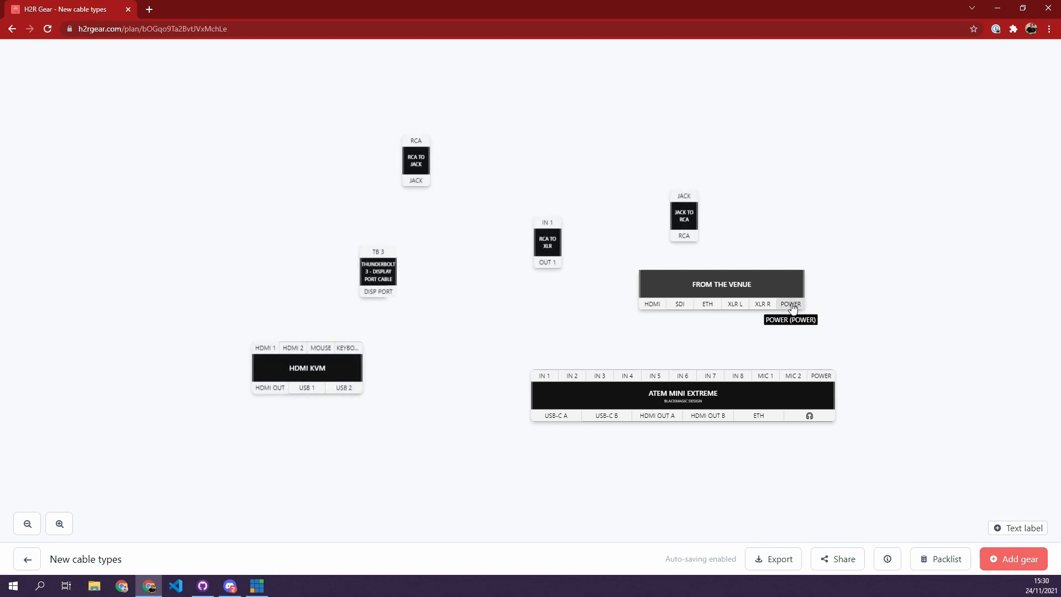
# Step: Cable the venue POWER output to the ATEM Mini Extreme POWER input, then reposition both blocks
pyautogui.moveTo(790, 303); pyautogui.dragTo(820, 375)
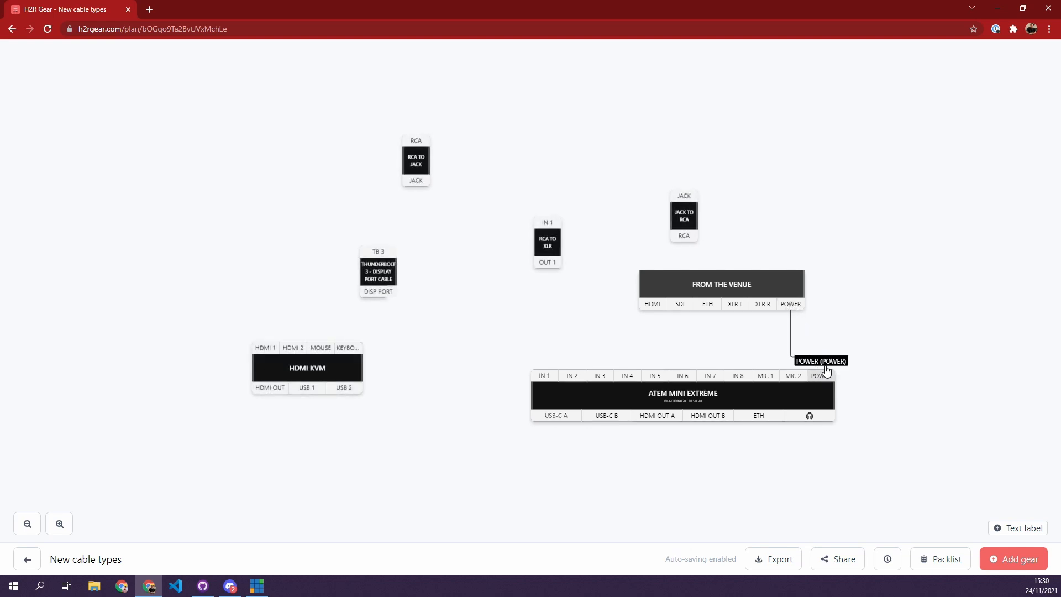
pyautogui.moveTo(682, 397); pyautogui.dragTo(701, 415)
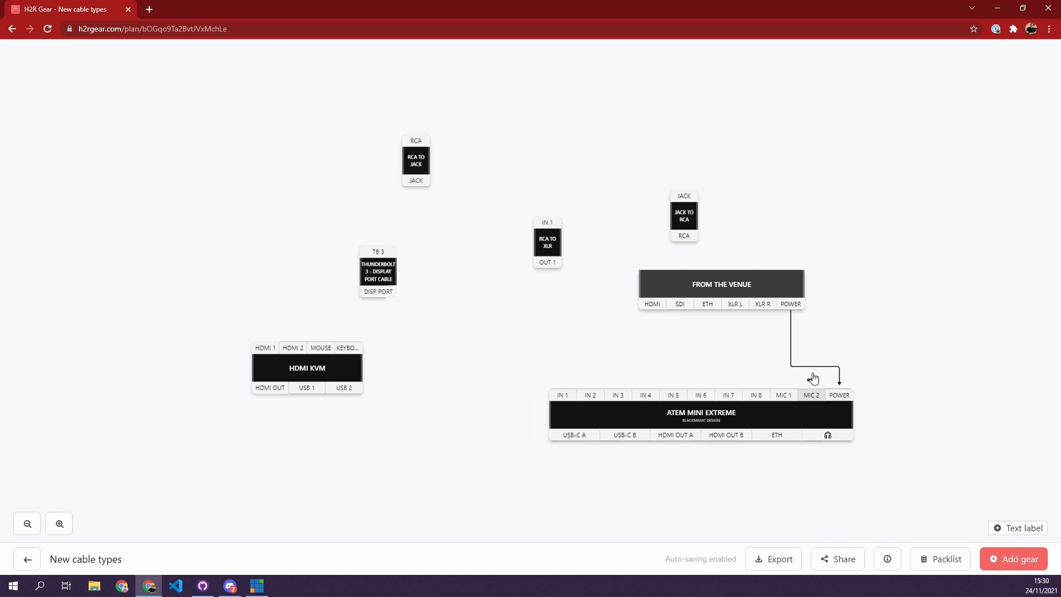
pyautogui.moveTo(873, 368)
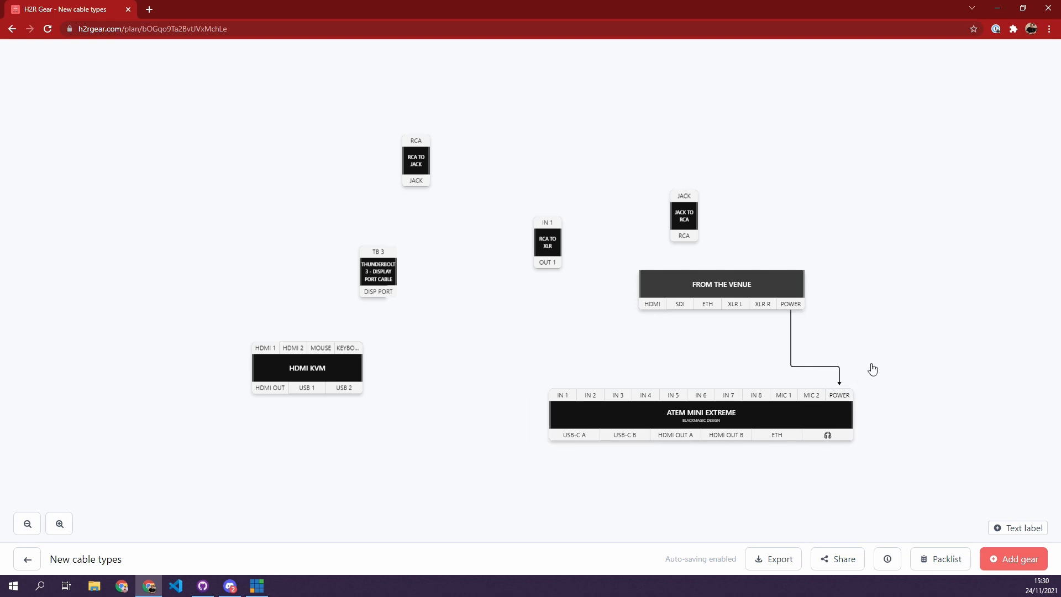
pyautogui.moveTo(864, 343)
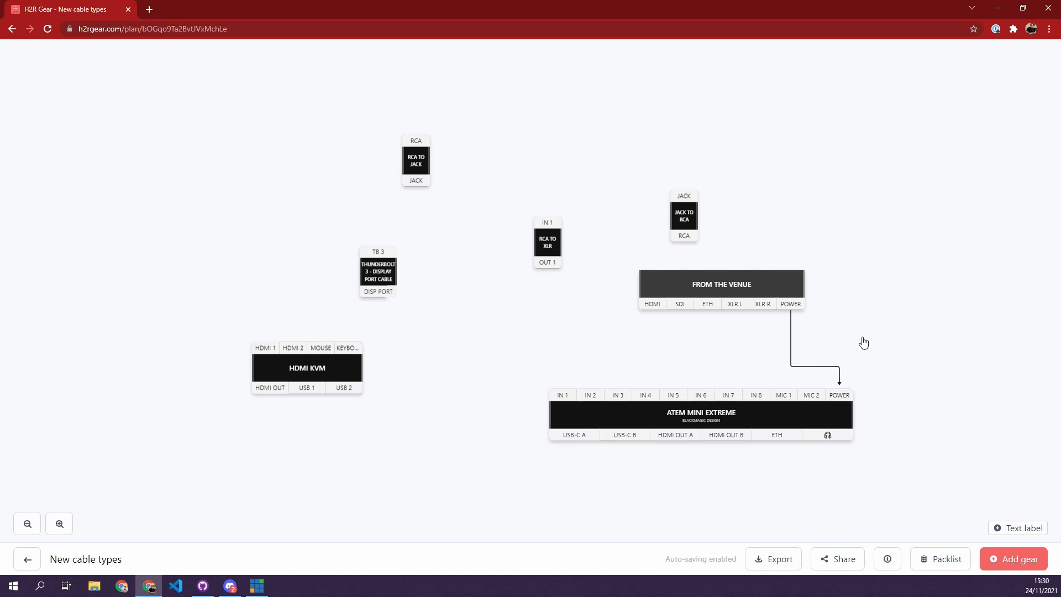
pyautogui.moveTo(720, 284); pyautogui.dragTo(723, 125)
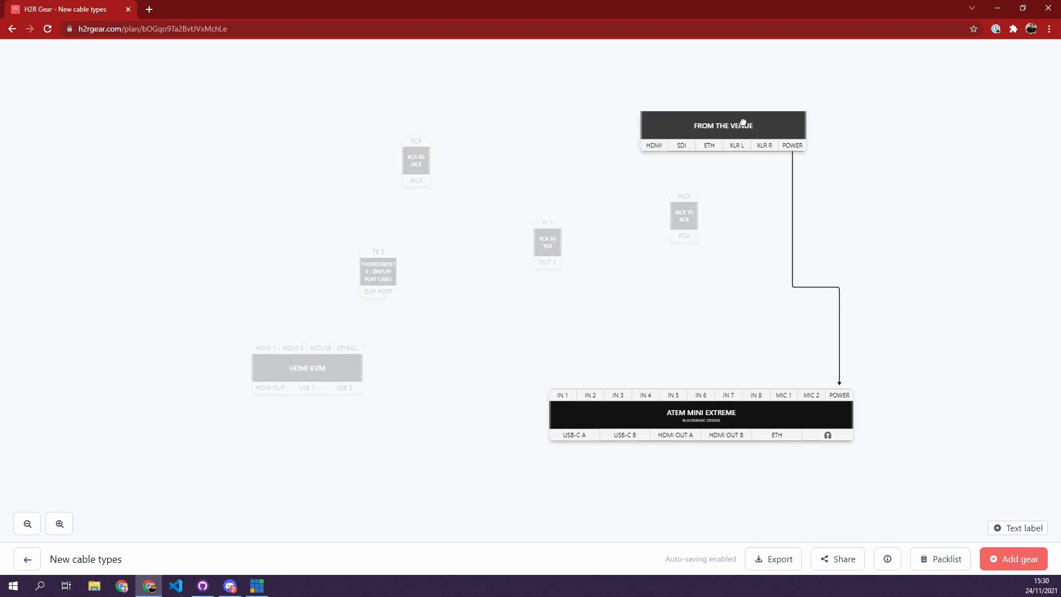
pyautogui.moveTo(722, 125); pyautogui.dragTo(696, 99)
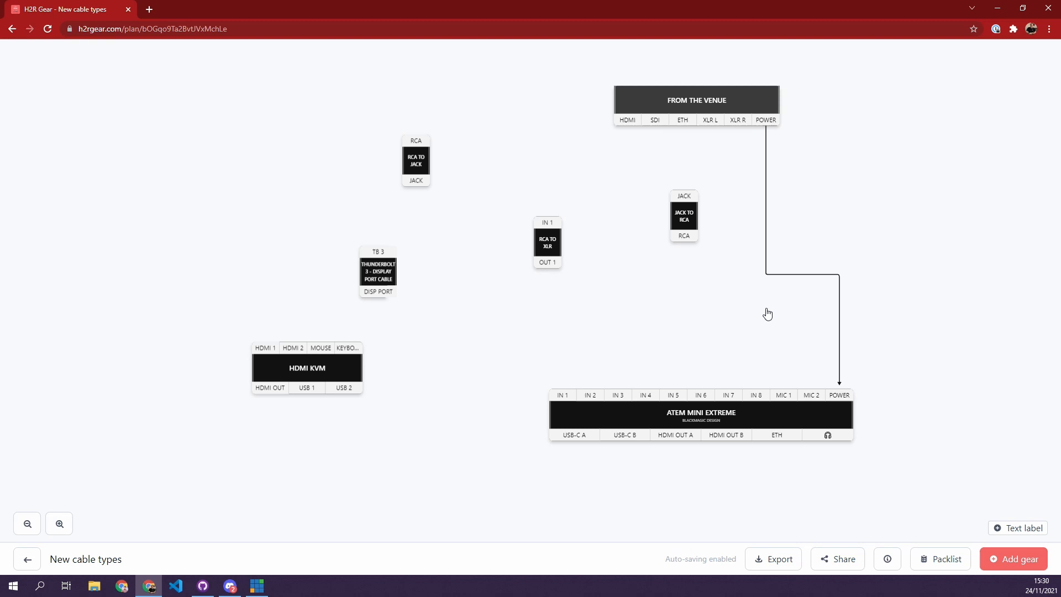
pyautogui.moveTo(511, 301)
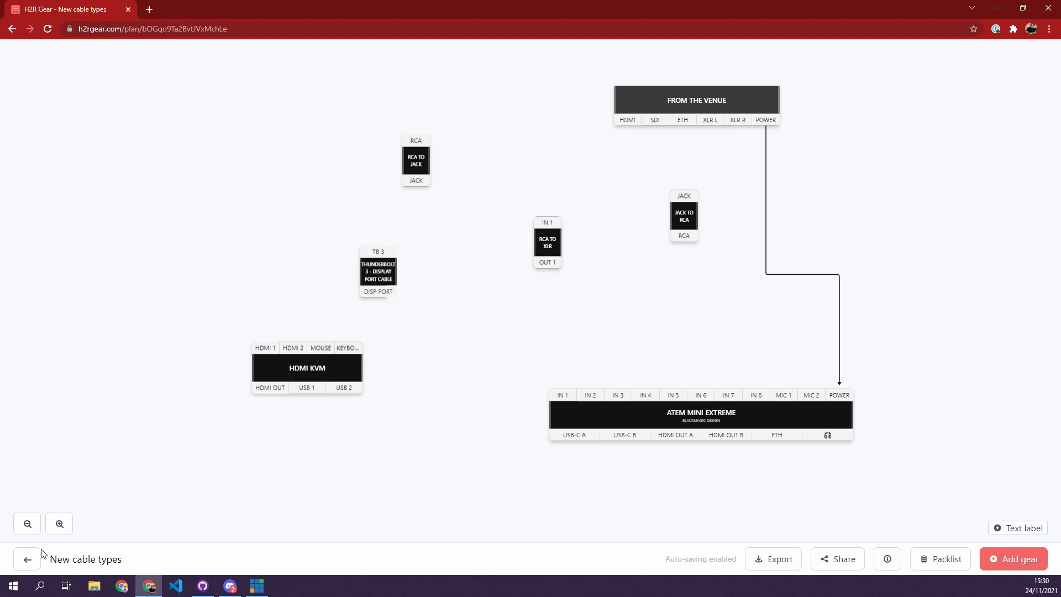
# Step: Return to the Plans list and open vMix with Robert for editing
pyautogui.click(27, 558)
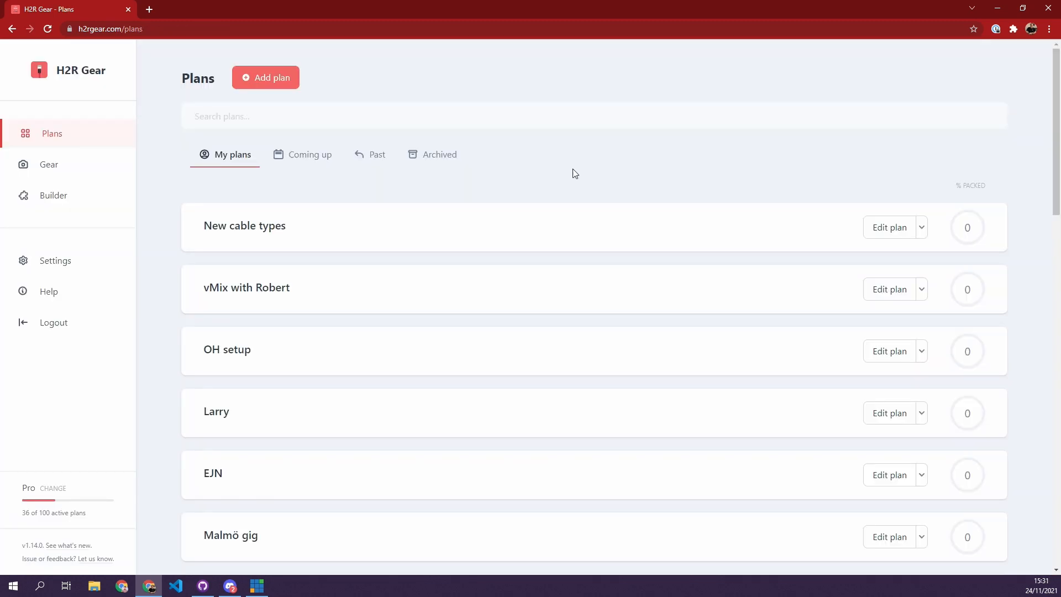
pyautogui.click(888, 289)
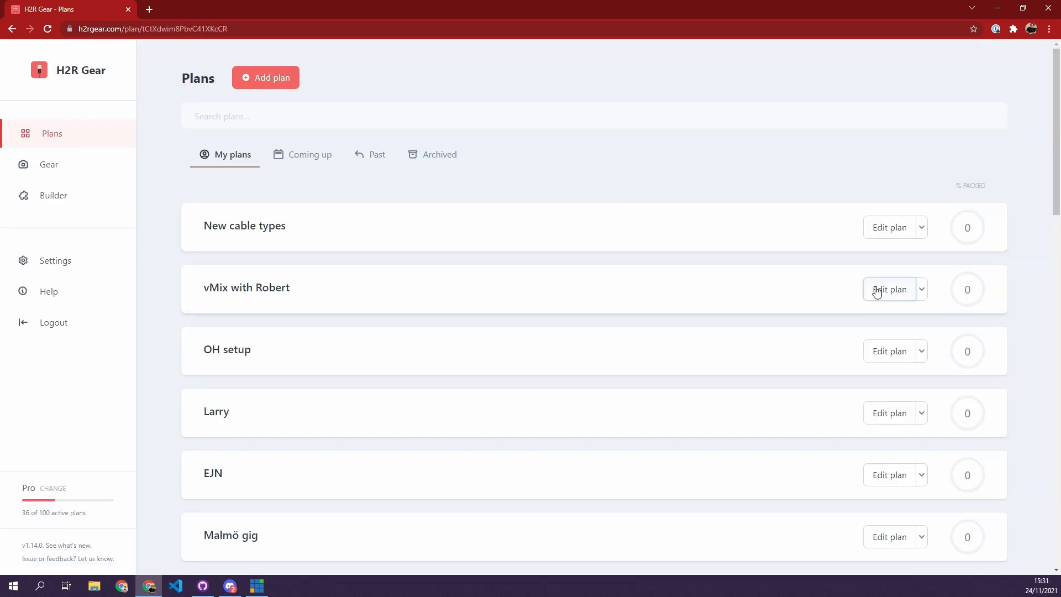
pyautogui.click(889, 289)
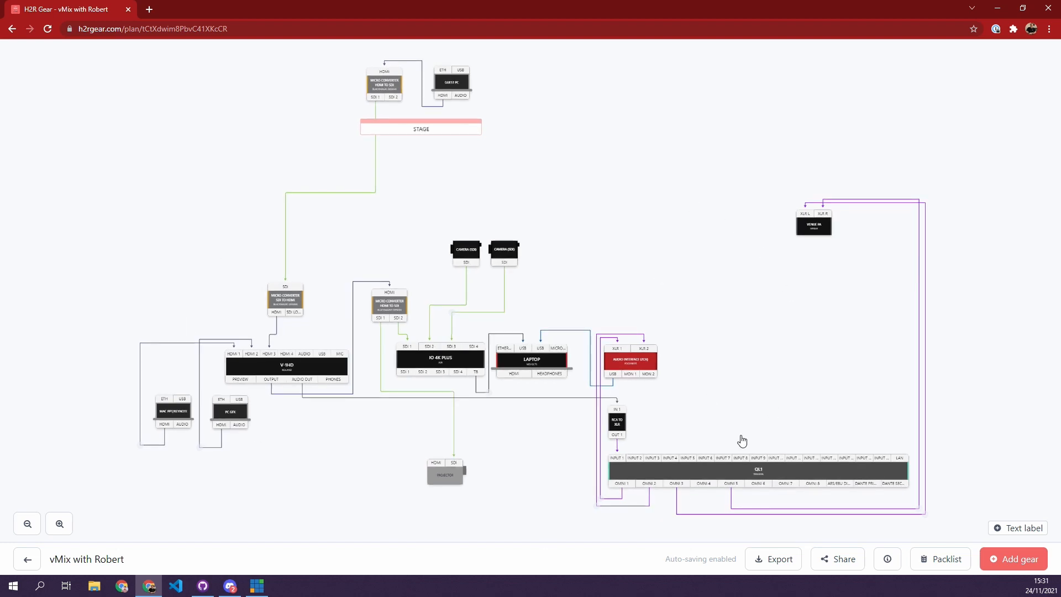
# Step: Export vMix with Robert as a 10x-quality PNG and download it
pyautogui.click(772, 558)
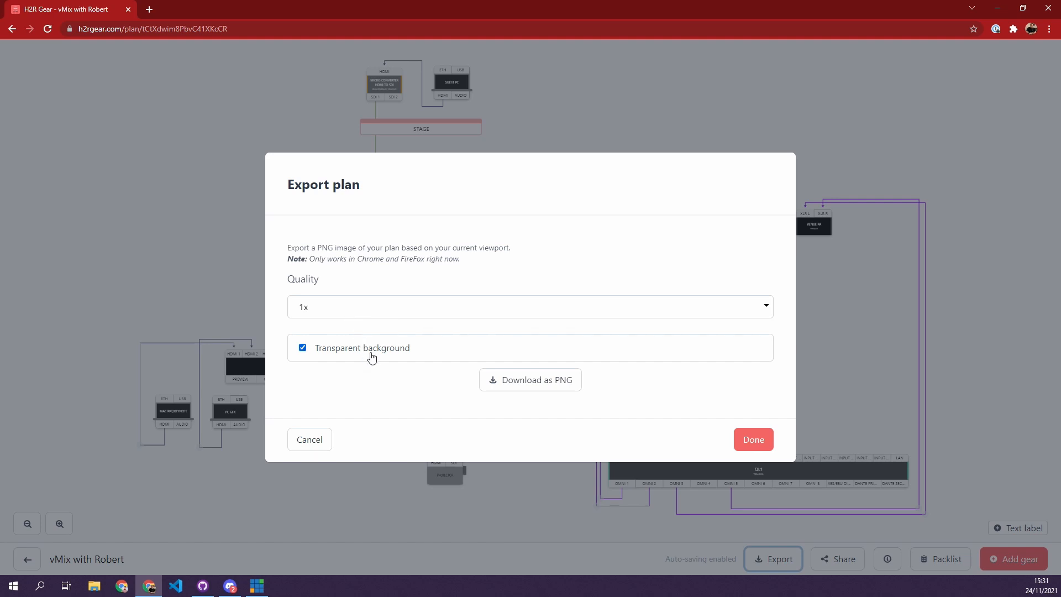
pyautogui.moveTo(565, 377)
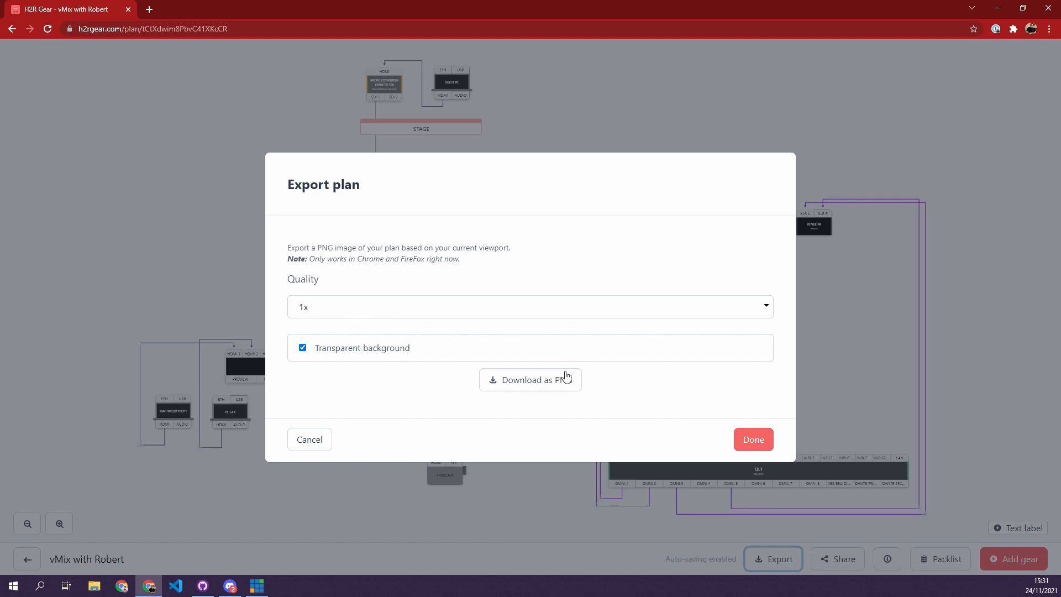
pyautogui.moveTo(357, 266)
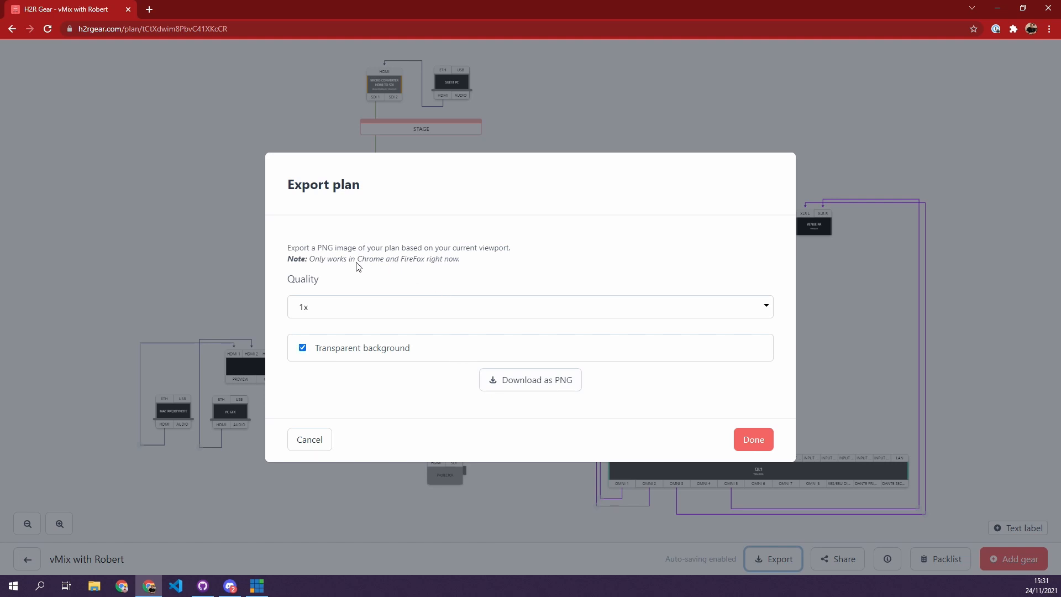
pyautogui.moveTo(379, 325)
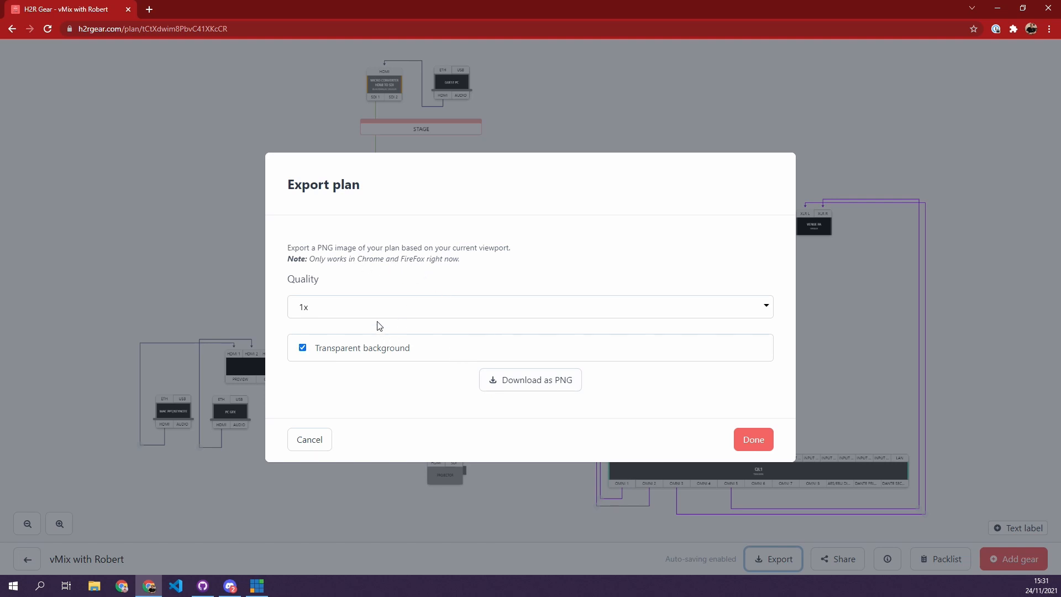
pyautogui.moveTo(374, 310)
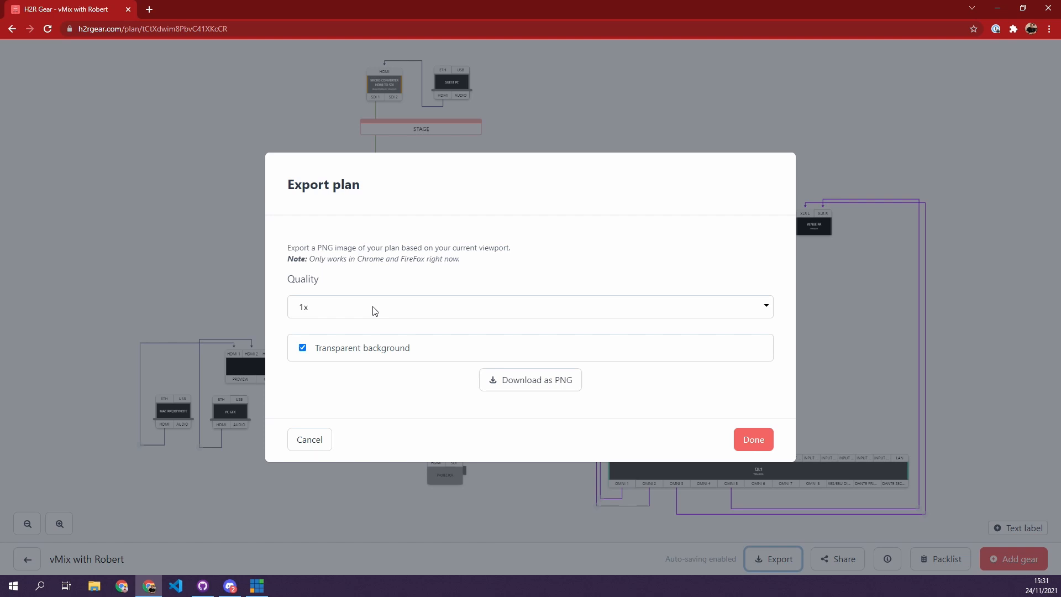
pyautogui.click(530, 307)
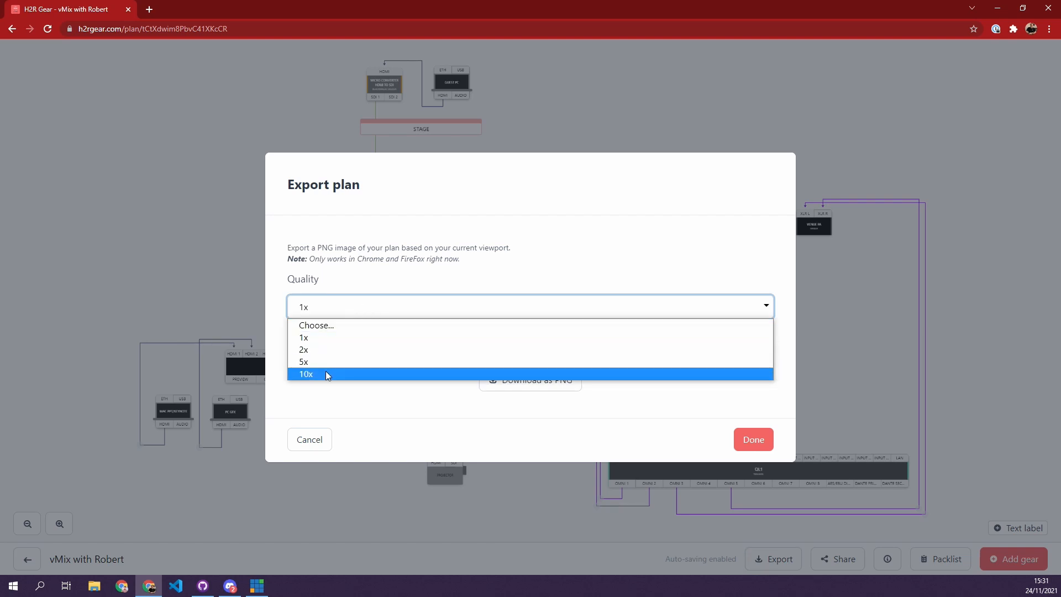
pyautogui.click(305, 374)
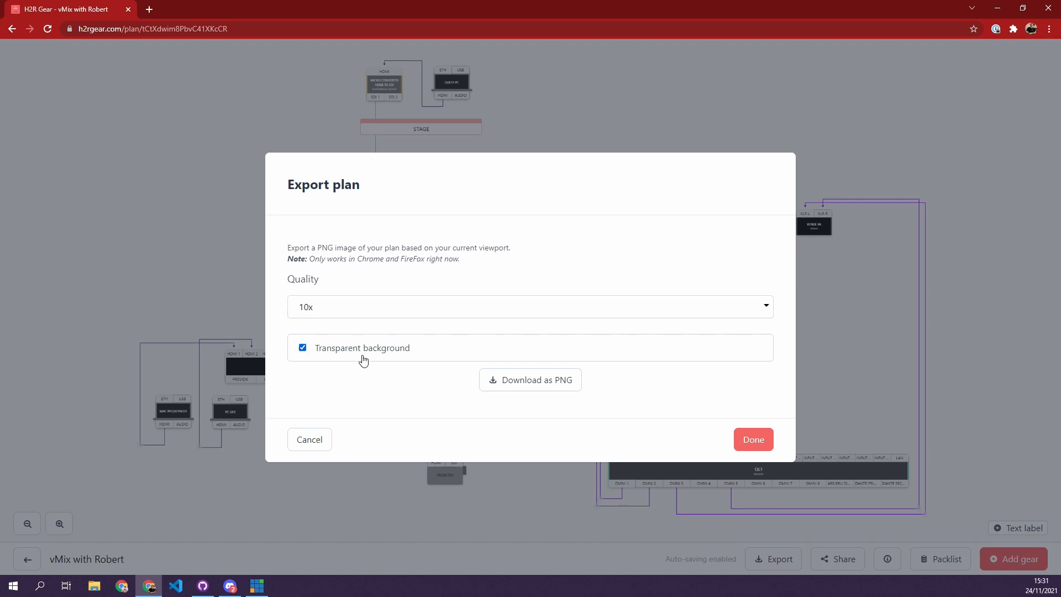
pyautogui.moveTo(384, 361)
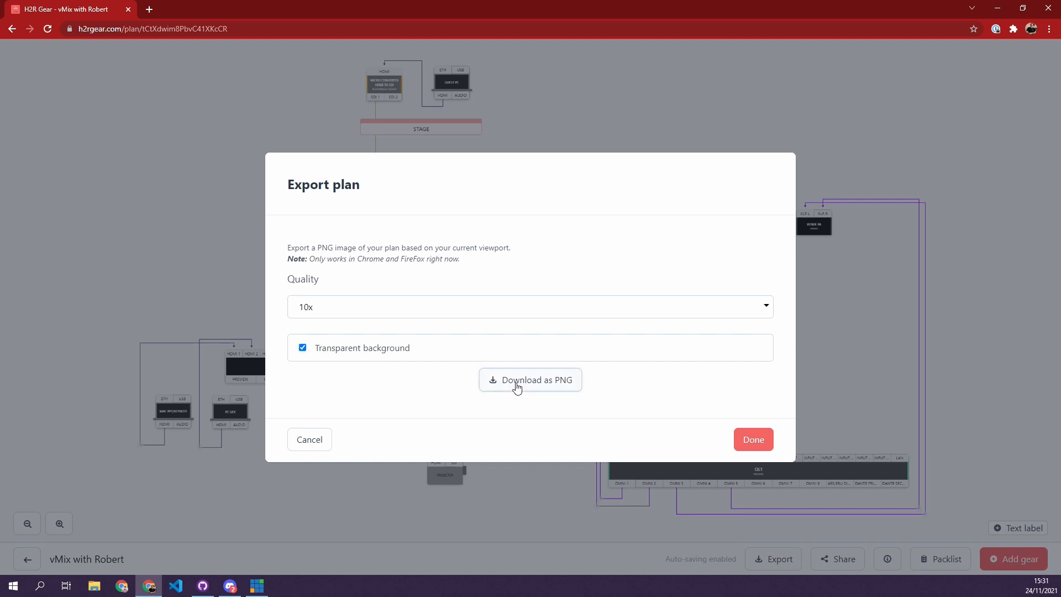
pyautogui.click(529, 379)
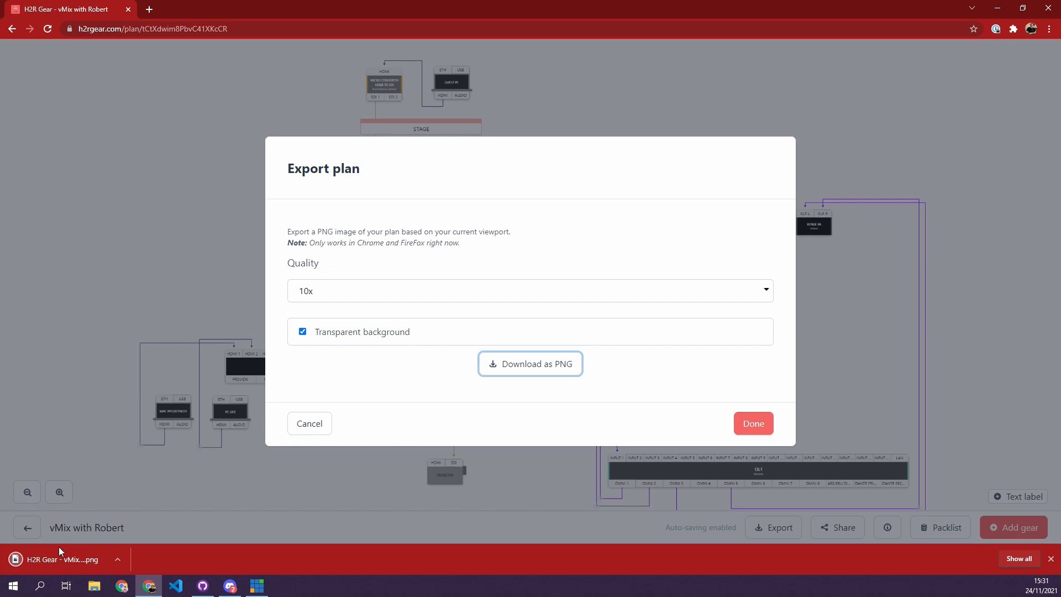
# Step: Open the downloaded PNG full-screen in Photos and zoom in and out to inspect detail
pyautogui.click(530, 364)
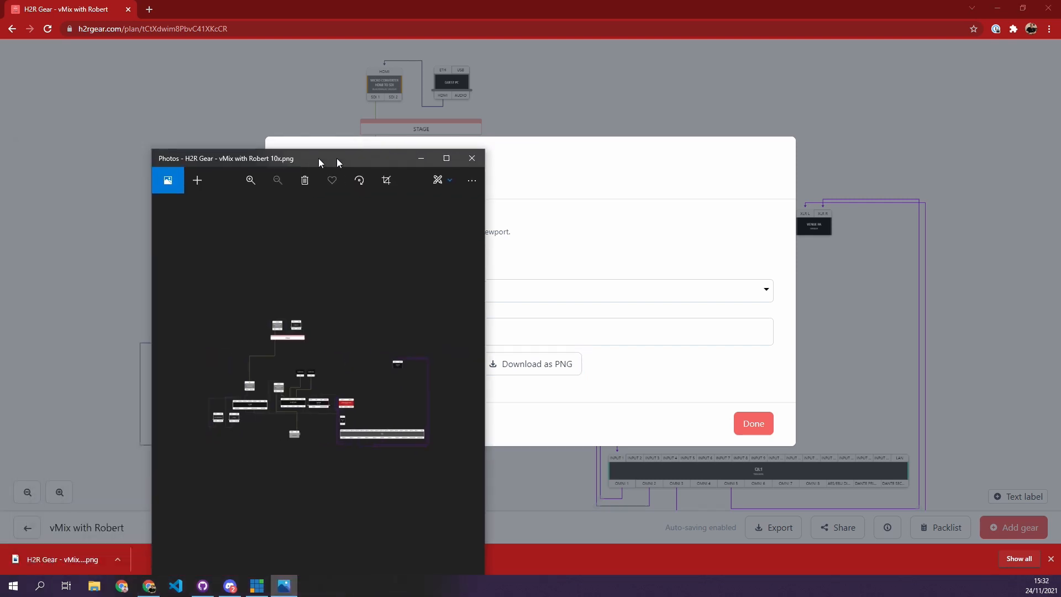
pyautogui.click(445, 158)
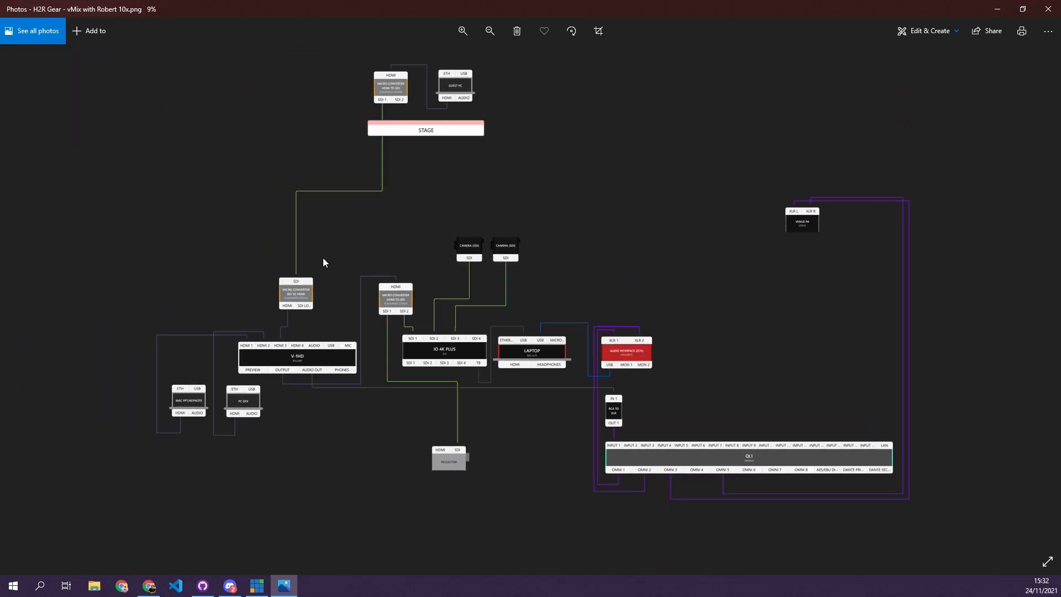
pyautogui.click(462, 30)
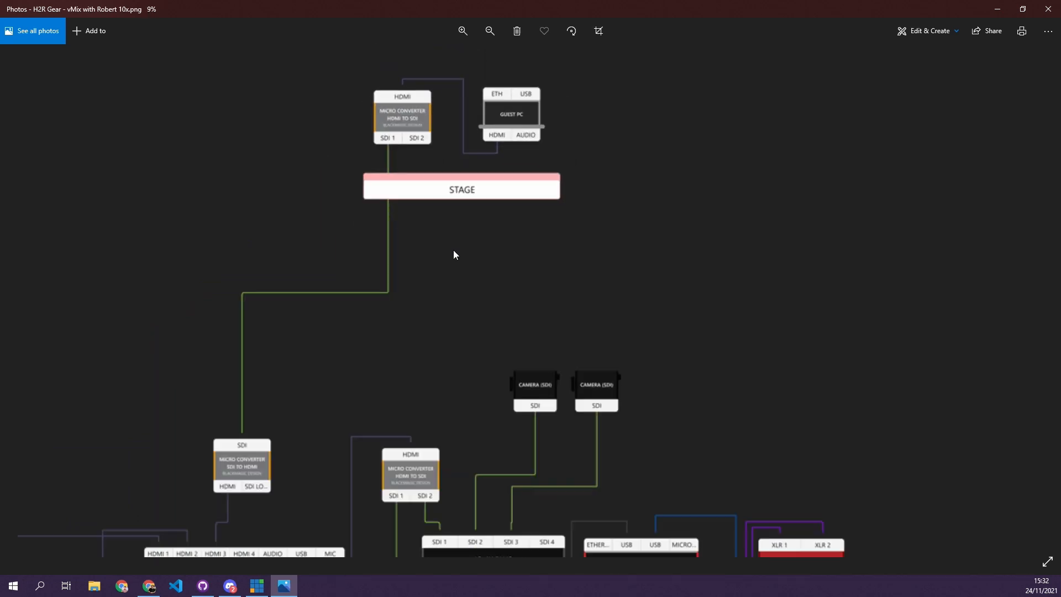
pyautogui.click(461, 31)
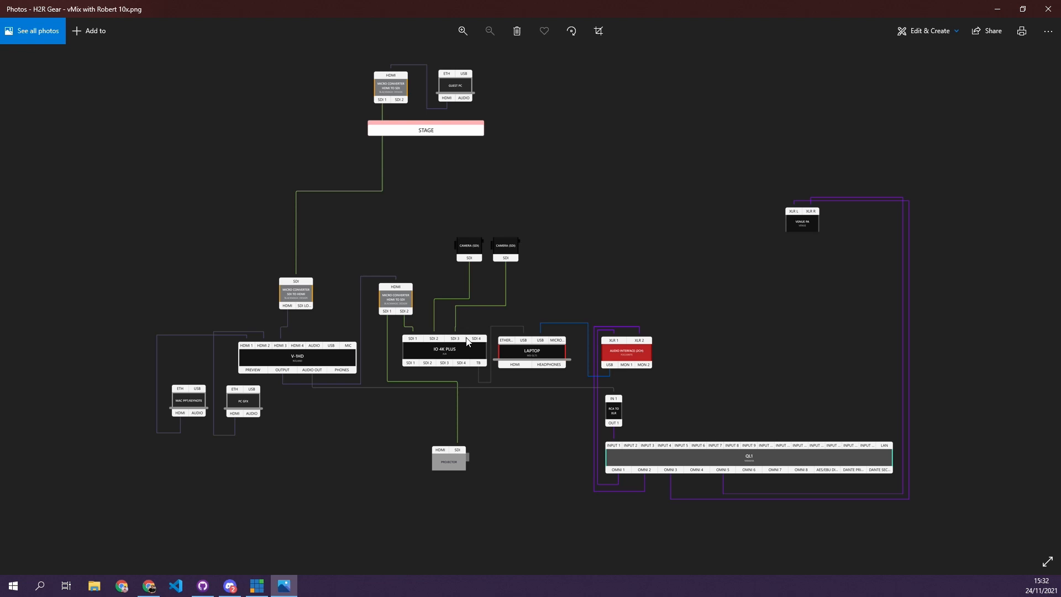
pyautogui.click(462, 31)
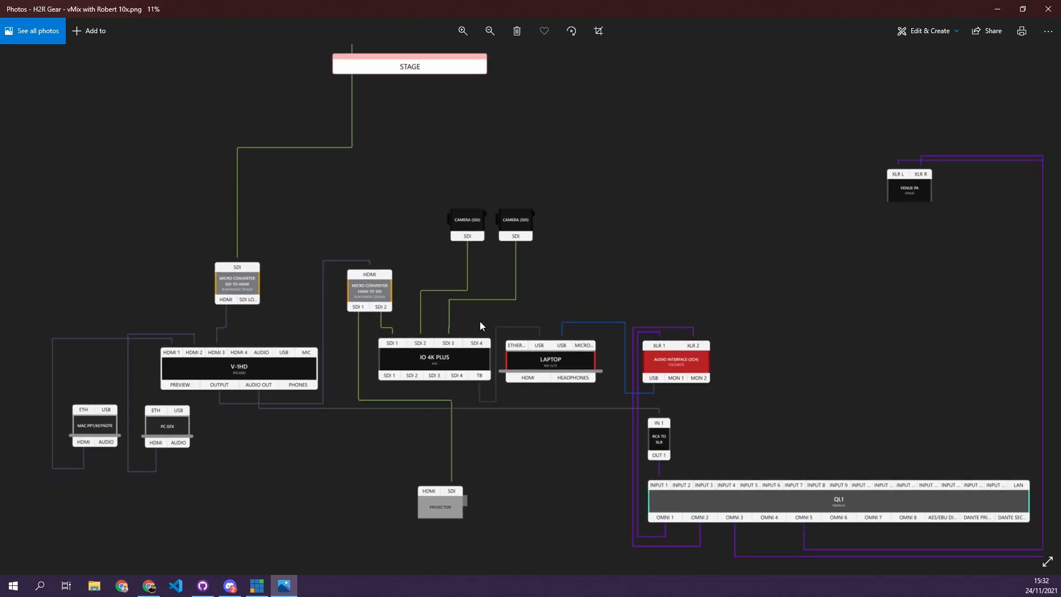
pyautogui.click(488, 30)
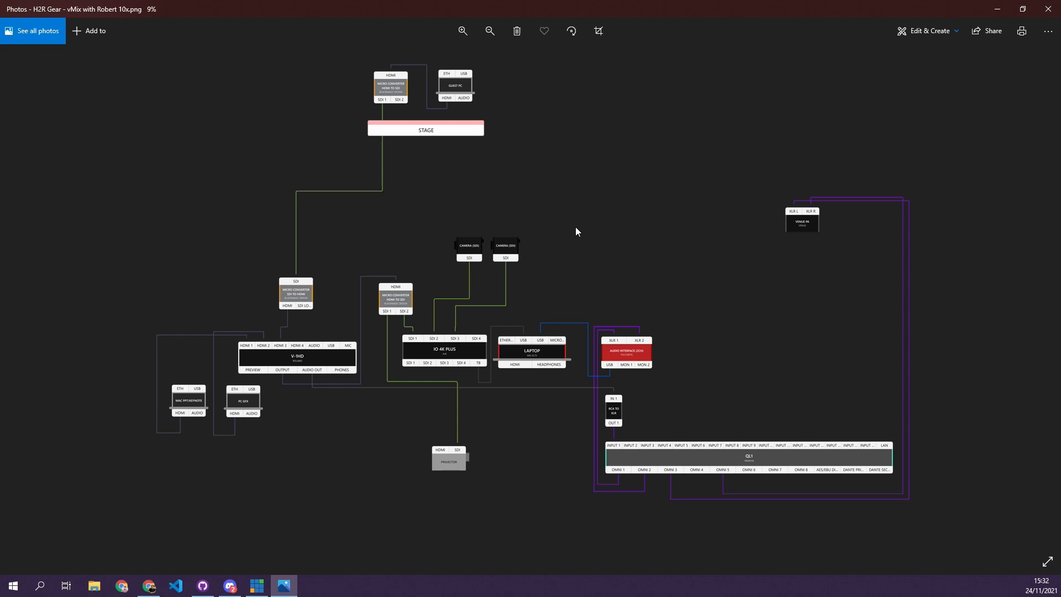
pyautogui.moveTo(559, 240)
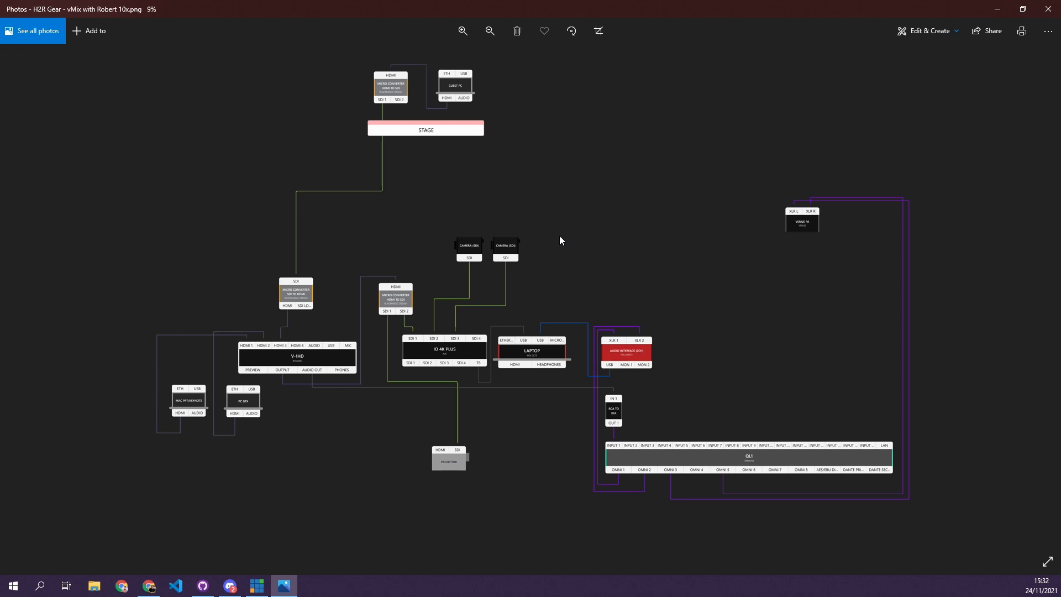
pyautogui.moveTo(473, 268)
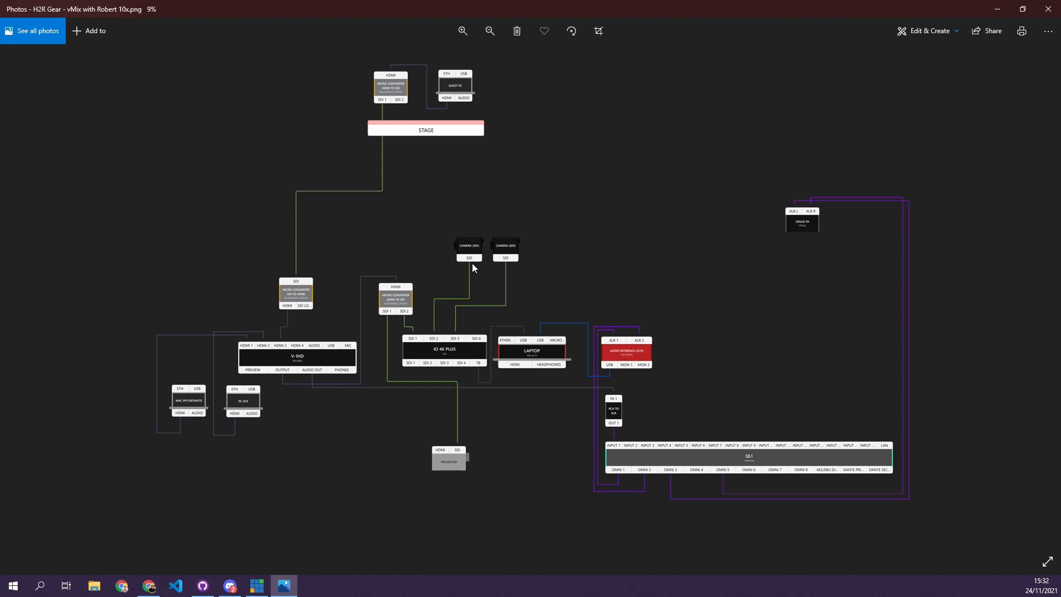
pyautogui.moveTo(437, 274)
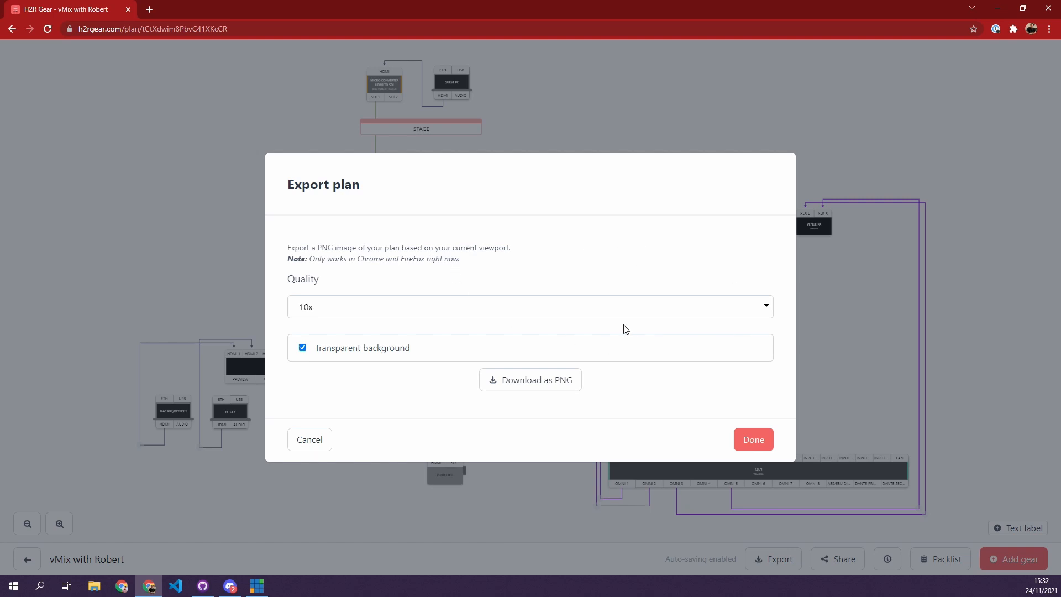
pyautogui.moveTo(491, 405)
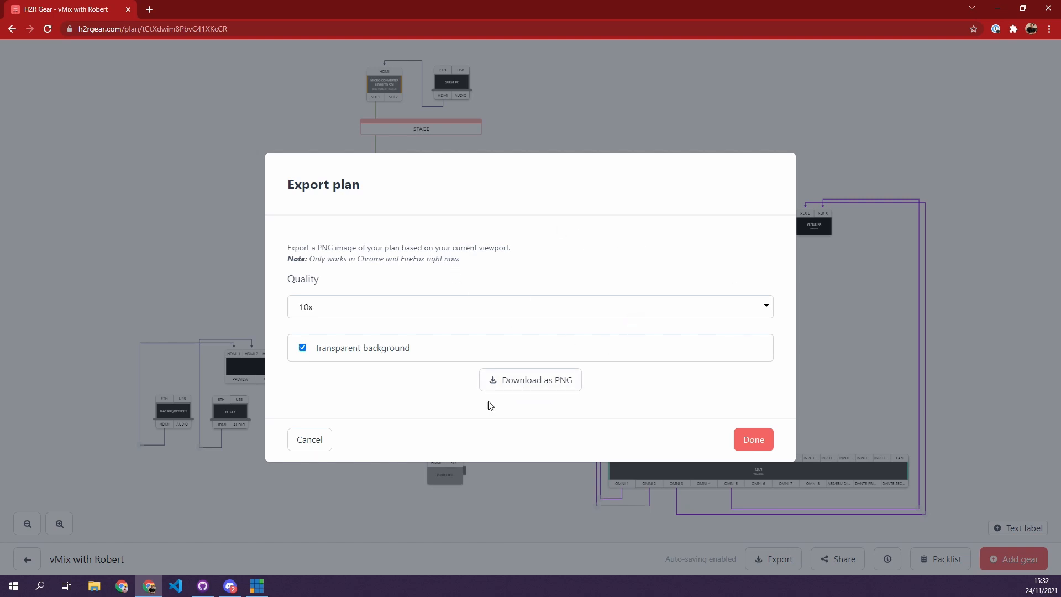
pyautogui.moveTo(753, 439)
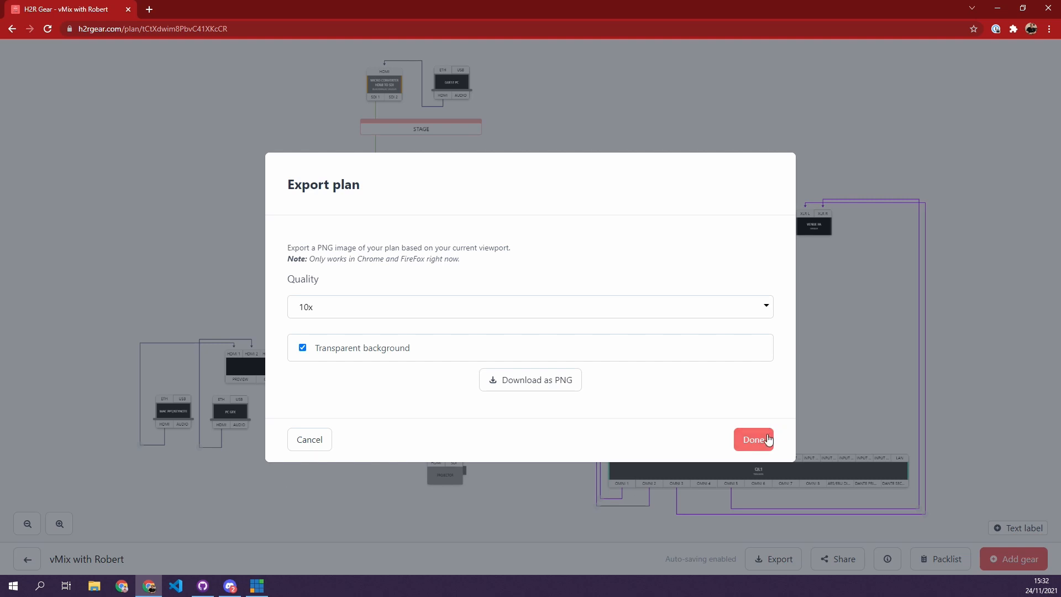
# Step: Dismiss the Export plan dialog with Done to return to the Plans list
pyautogui.click(753, 439)
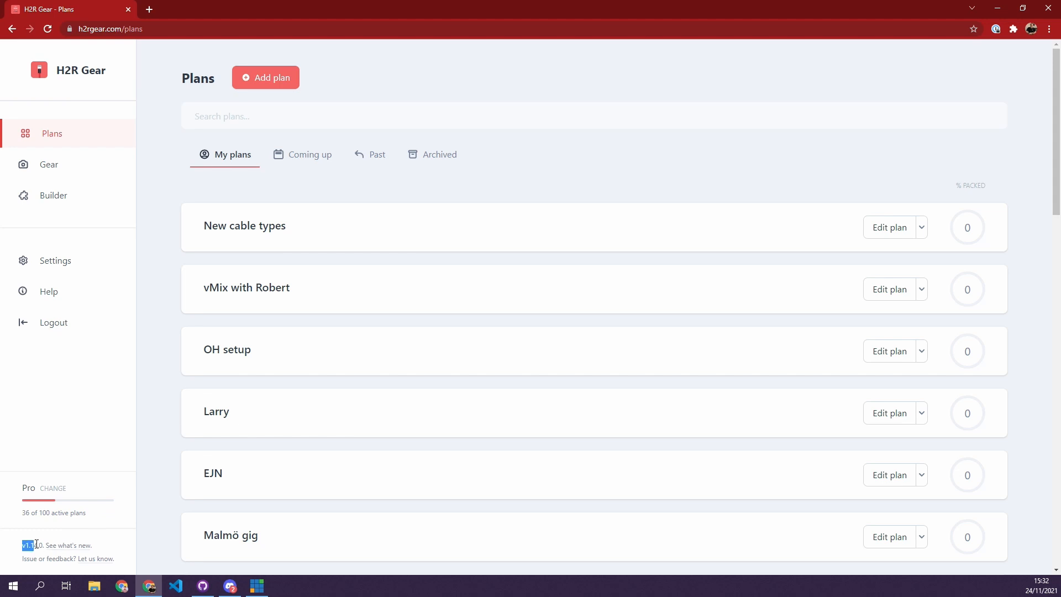
pyautogui.moveTo(68, 545)
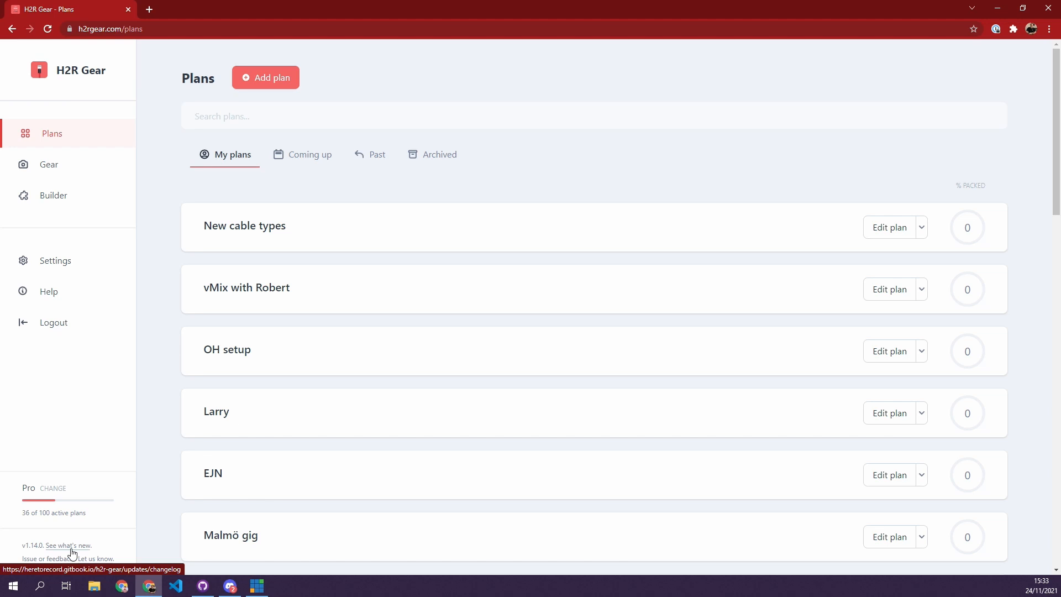
pyautogui.moveTo(70, 549)
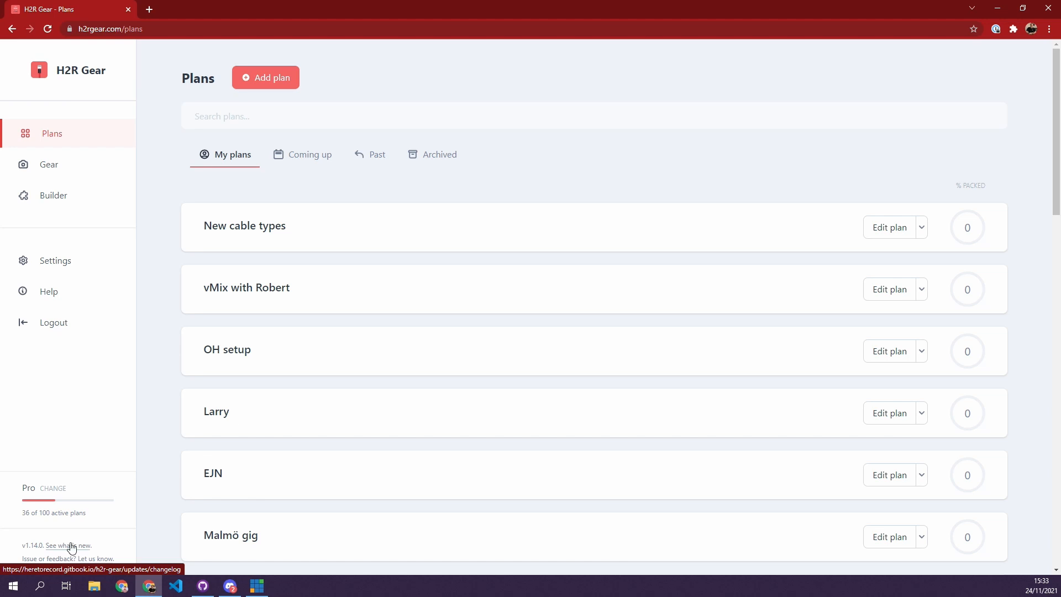